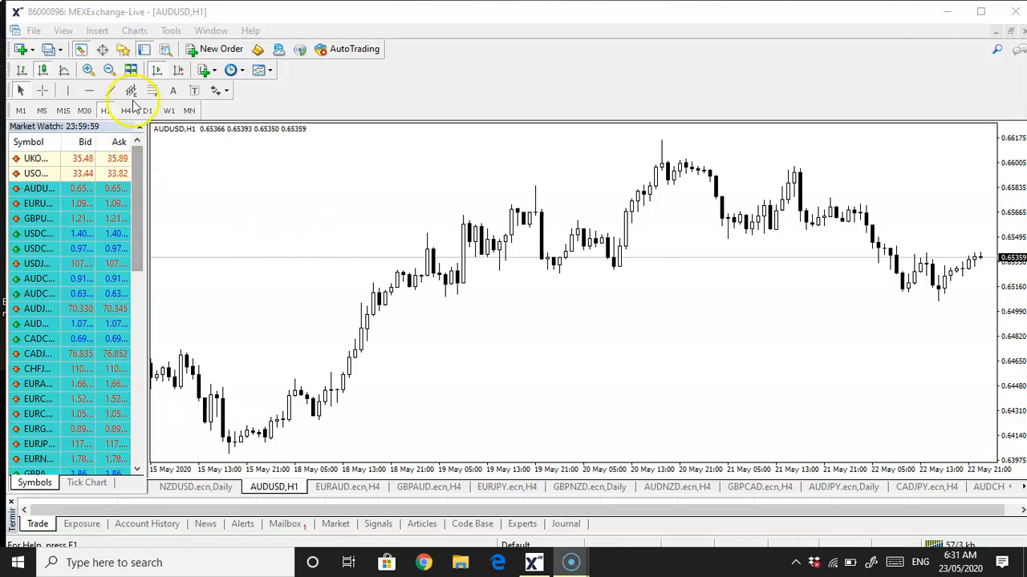
- Switch the AUDUSD chart from H1 to the H4 timeframe to review its red trendline
{"action": "left_click", "coordinate": [125, 109]}
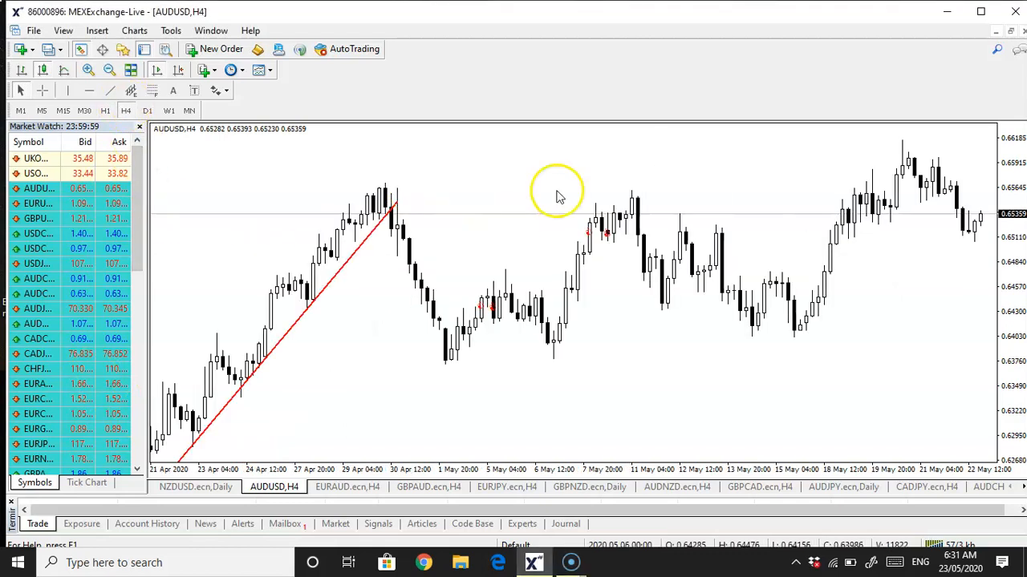
{"action": "mouse_move", "coordinate": [890, 210]}
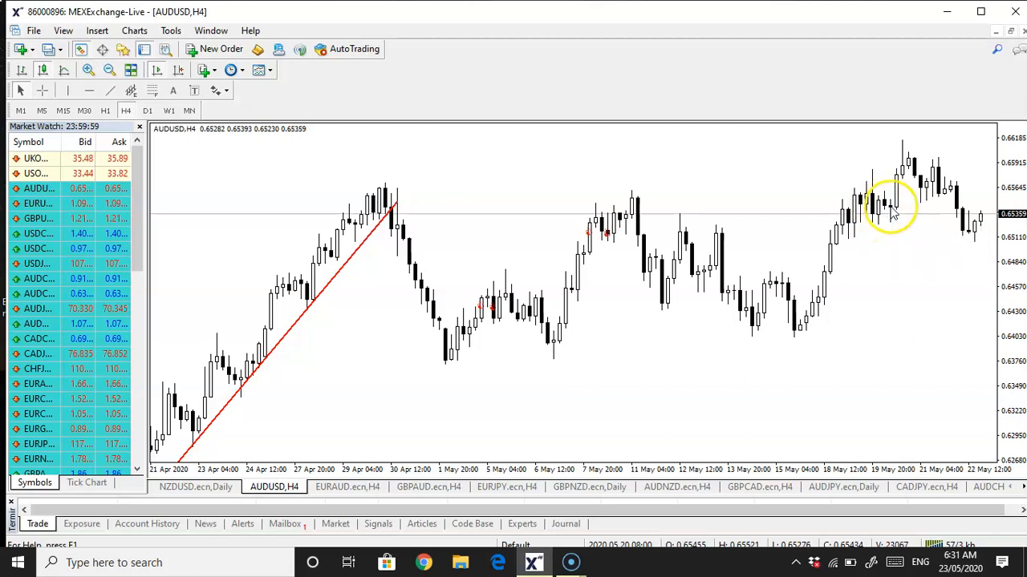
{"action": "mouse_move", "coordinate": [890, 212]}
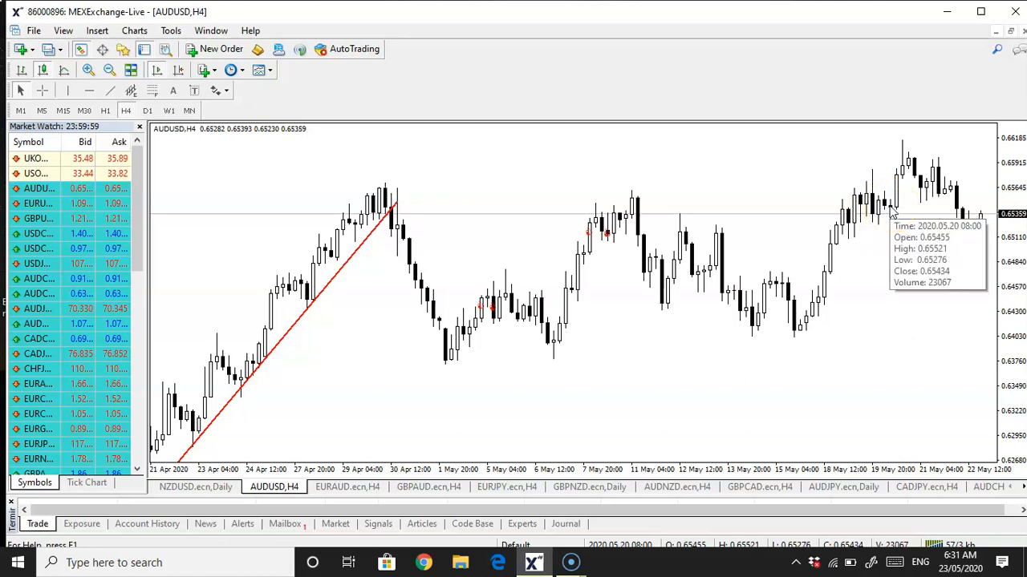
{"action": "mouse_move", "coordinate": [923, 253]}
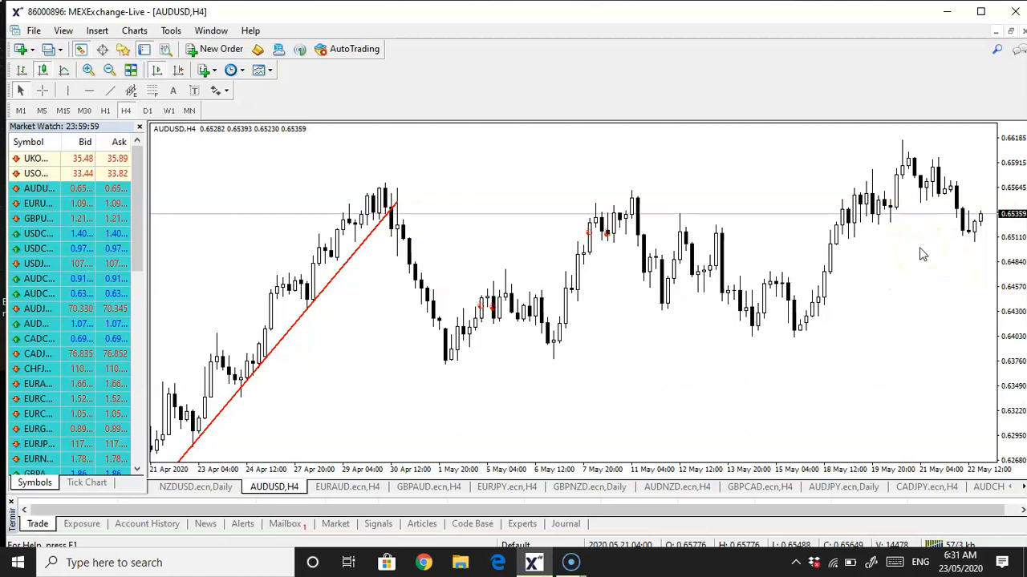
{"action": "mouse_move", "coordinate": [895, 212]}
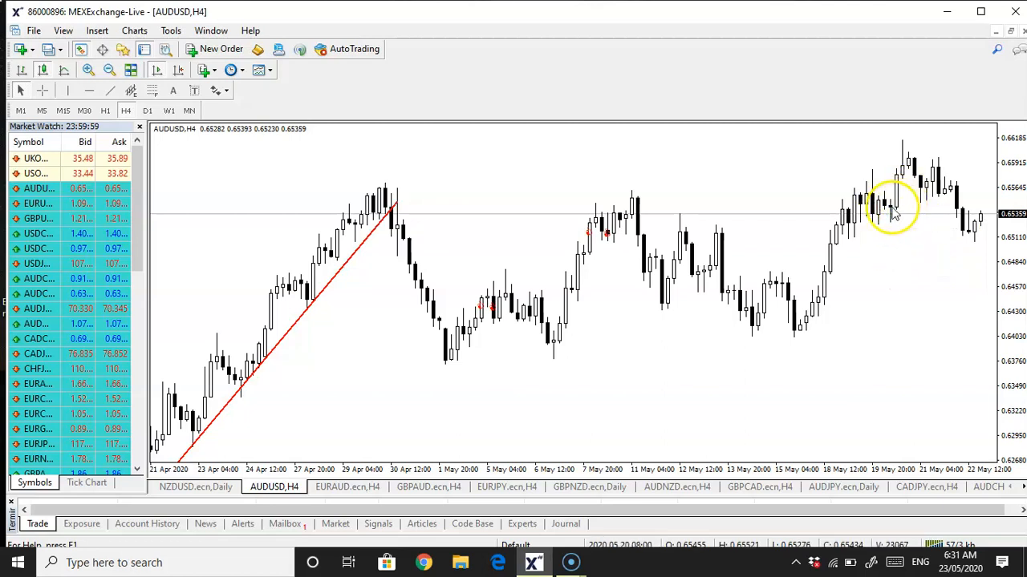
{"action": "mouse_move", "coordinate": [918, 228]}
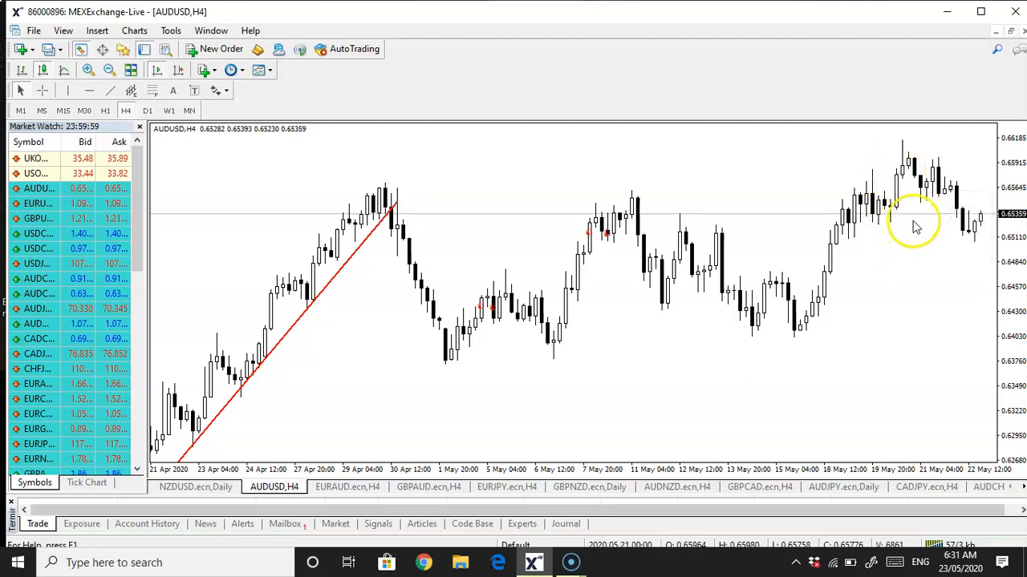
{"action": "mouse_move", "coordinate": [927, 195]}
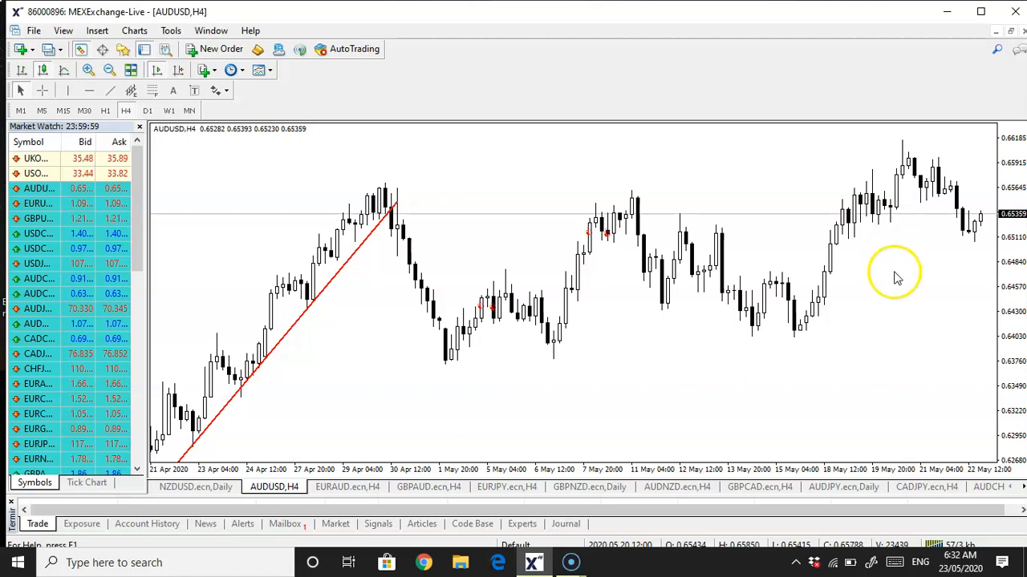
{"action": "mouse_move", "coordinate": [867, 366]}
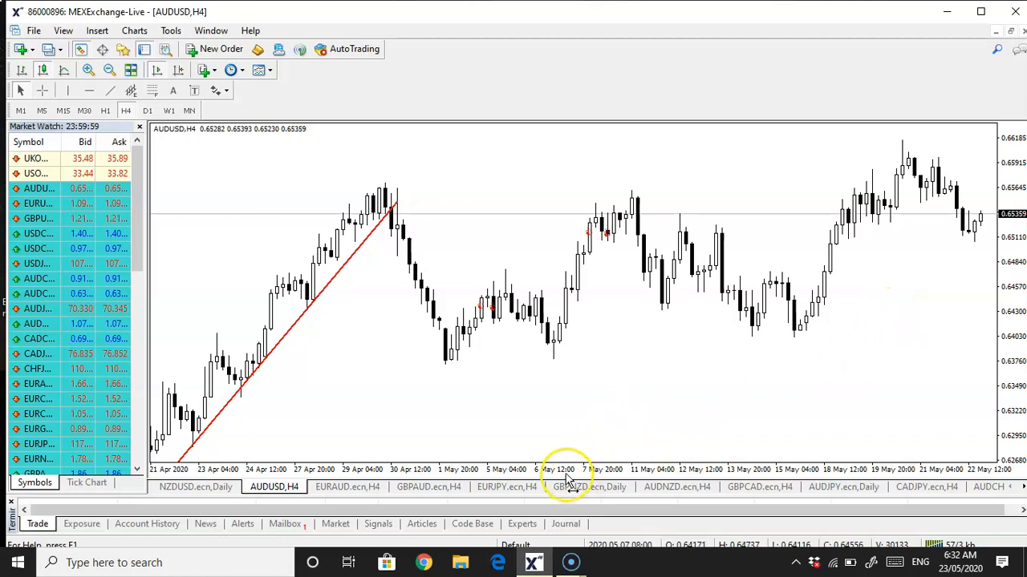
{"action": "mouse_move", "coordinate": [613, 389]}
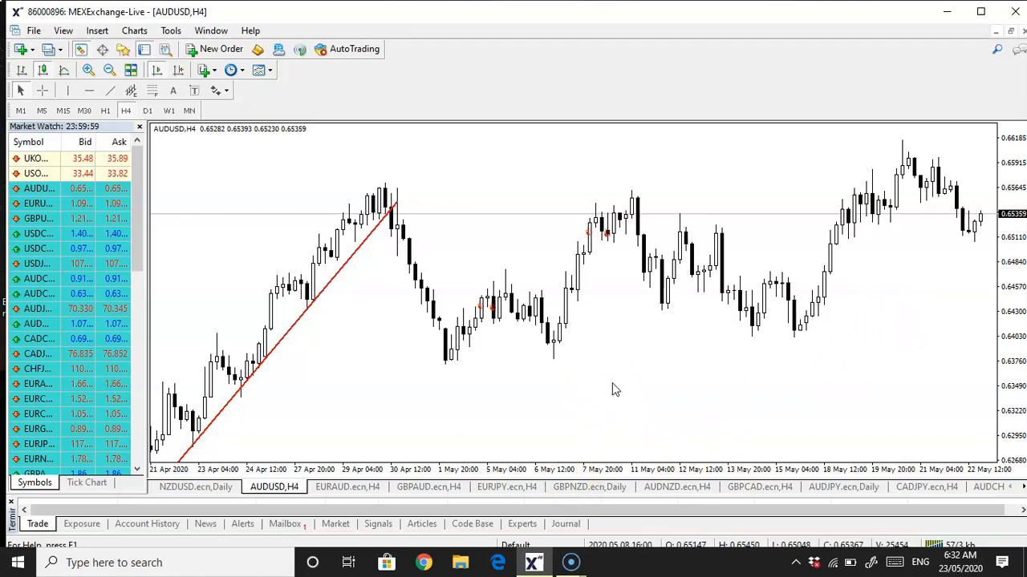
{"action": "mouse_move", "coordinate": [481, 421]}
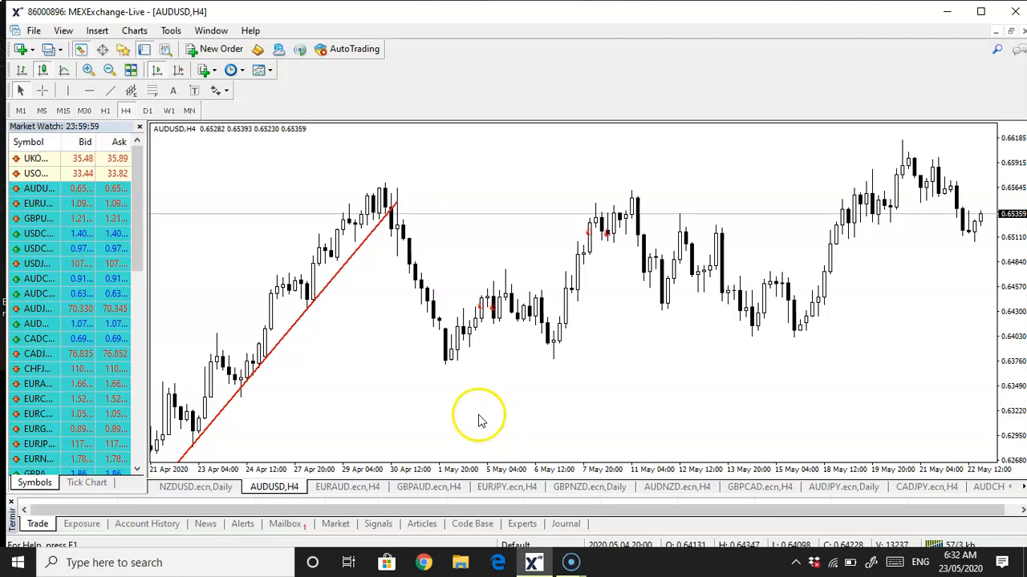
{"action": "mouse_move", "coordinate": [433, 449]}
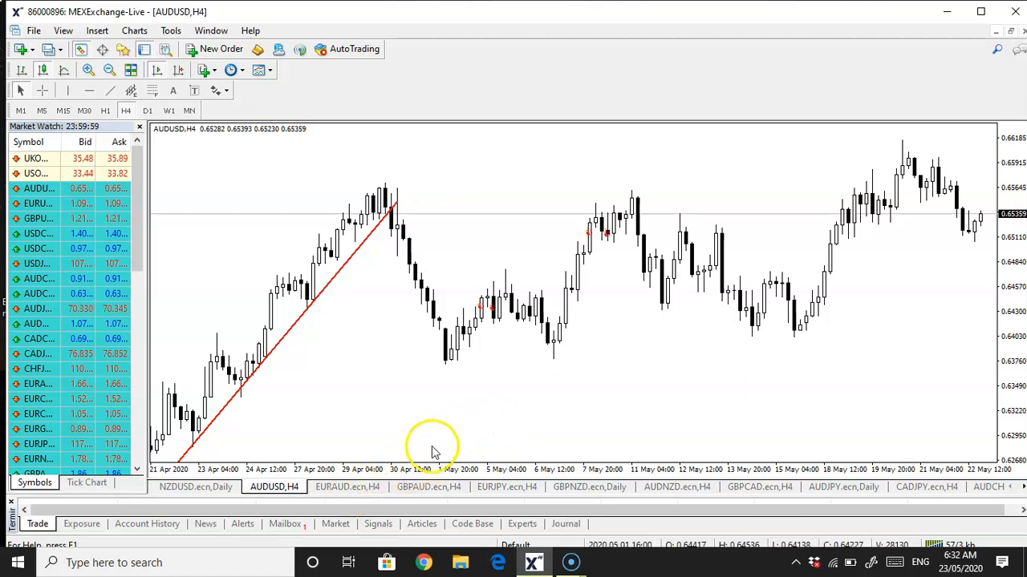
{"action": "mouse_move", "coordinate": [825, 238]}
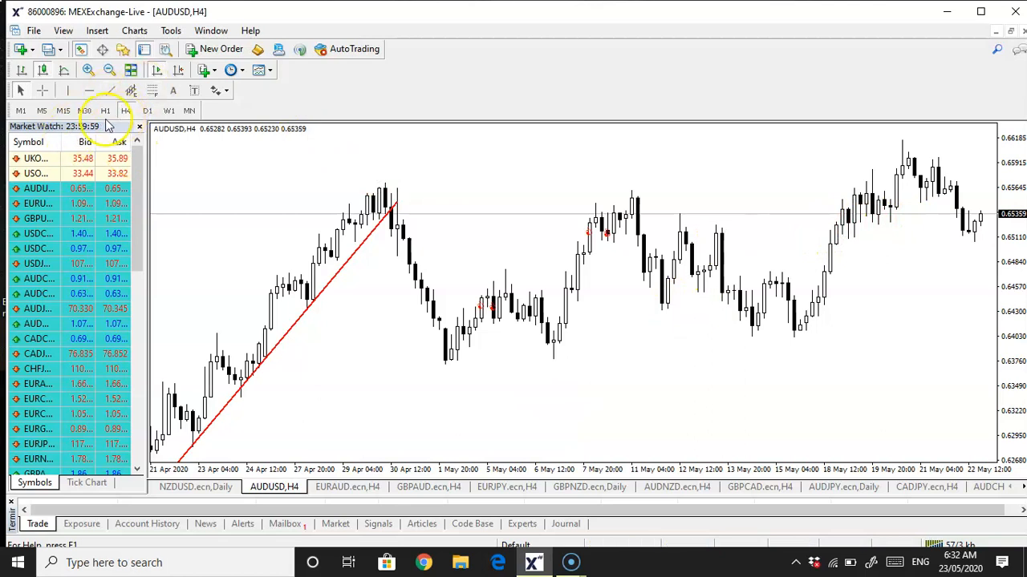
- Return AUDUSD to H1, then switch to the CADJPY H4 chart tab
{"action": "left_click", "coordinate": [106, 110]}
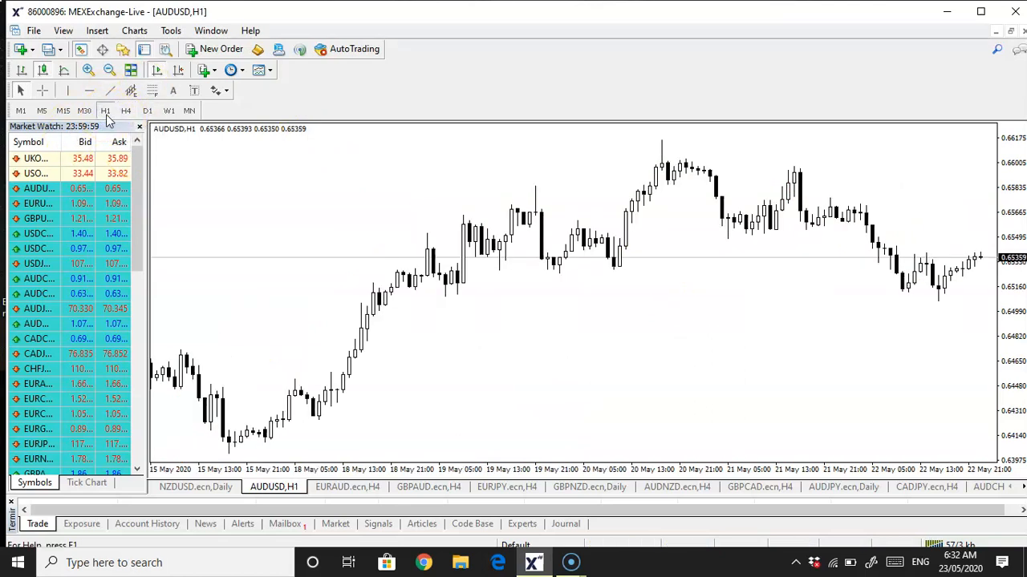
{"action": "mouse_move", "coordinate": [289, 210]}
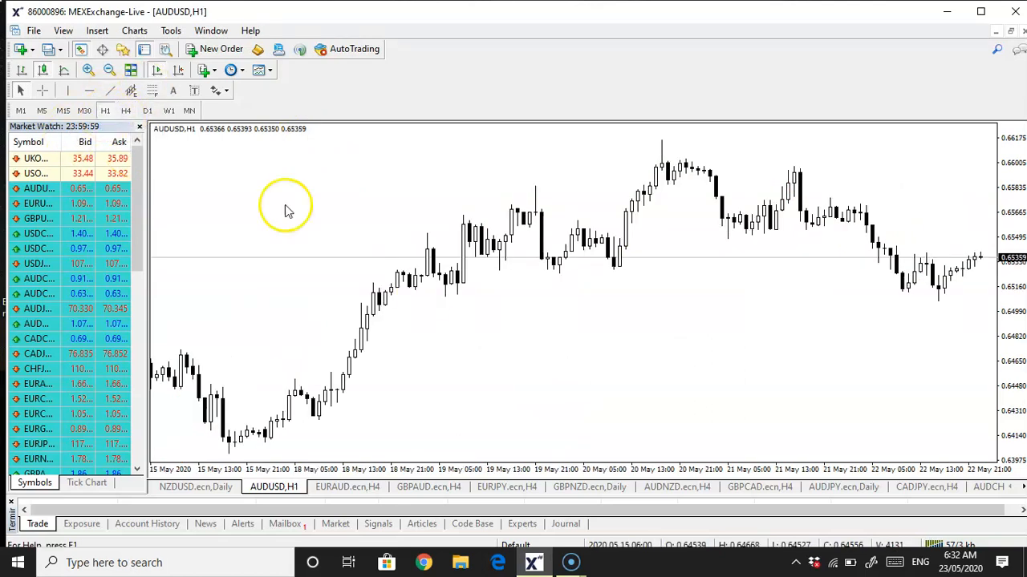
{"action": "mouse_move", "coordinate": [930, 533]}
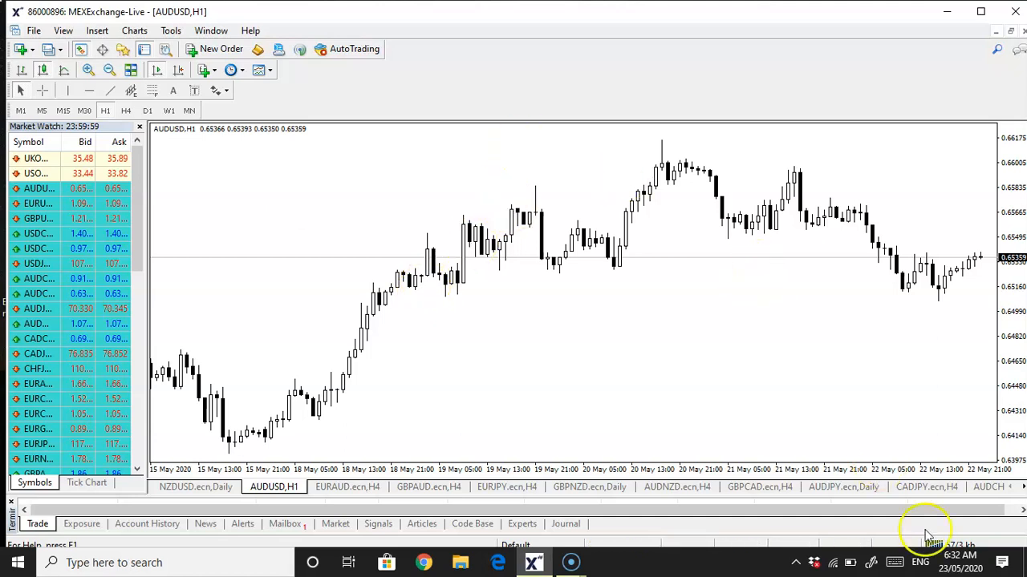
{"action": "mouse_move", "coordinate": [961, 279]}
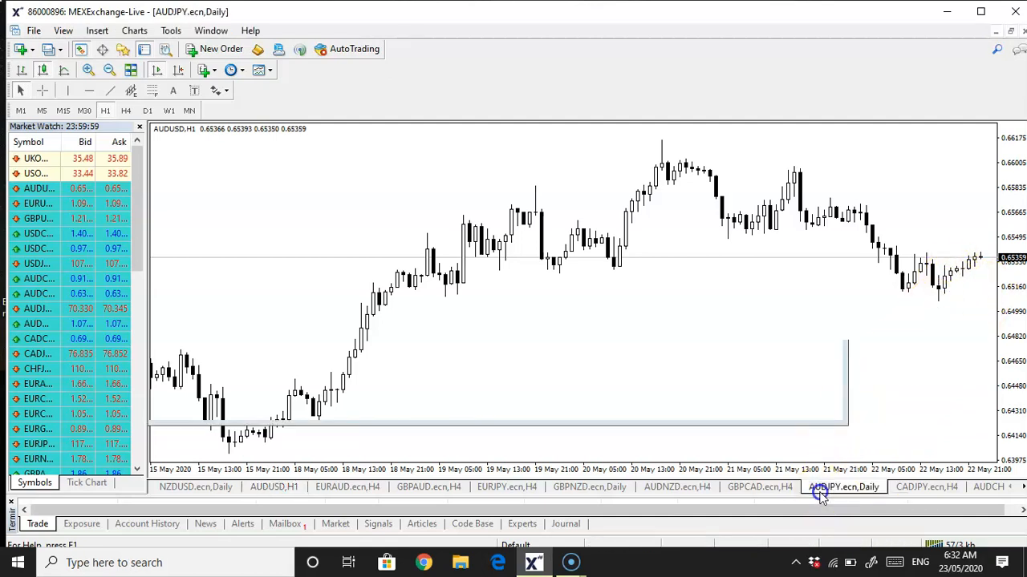
{"action": "left_click", "coordinate": [844, 488]}
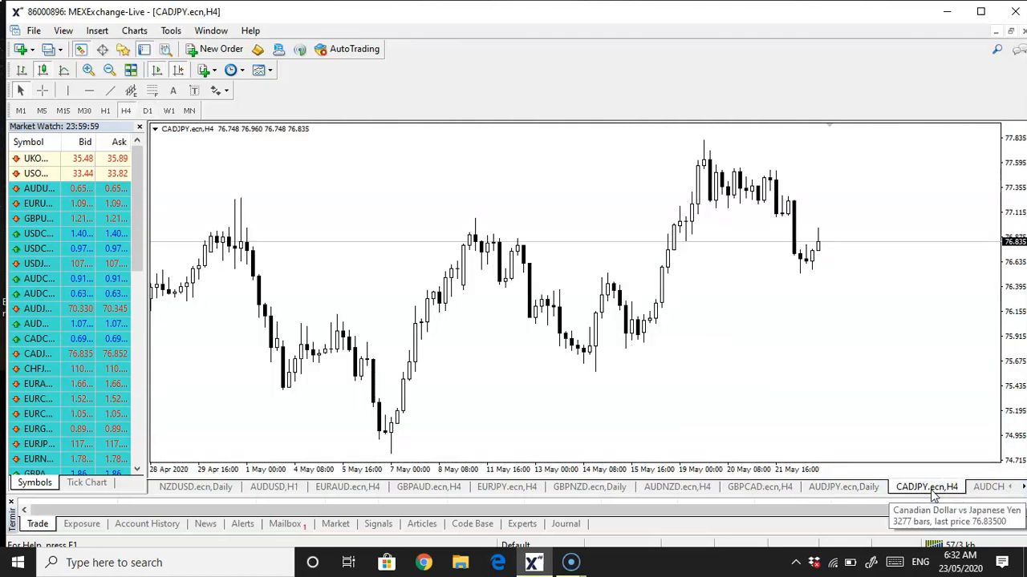
{"action": "mouse_move", "coordinate": [806, 366]}
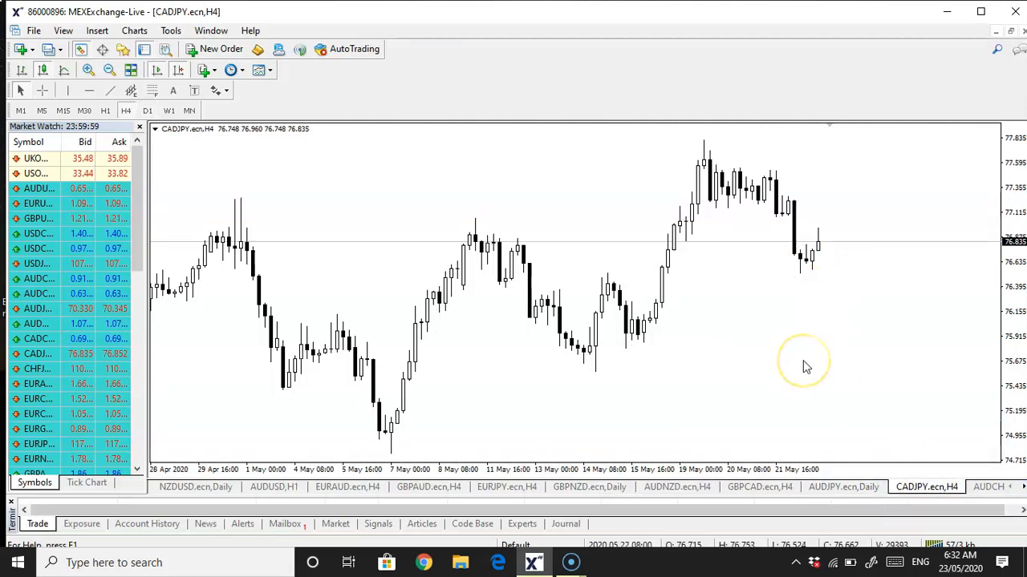
{"action": "mouse_move", "coordinate": [810, 312]}
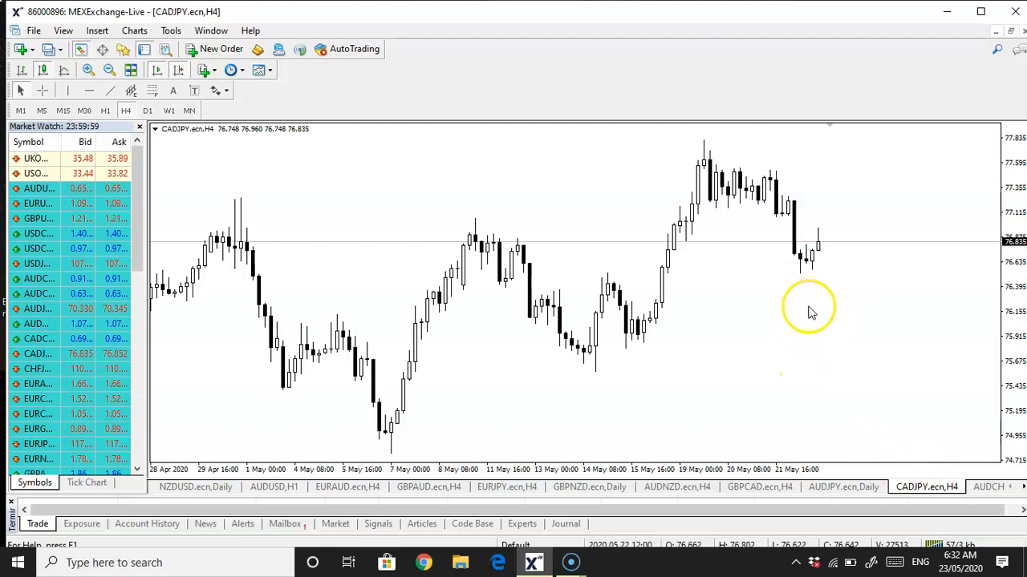
{"action": "mouse_move", "coordinate": [816, 254]}
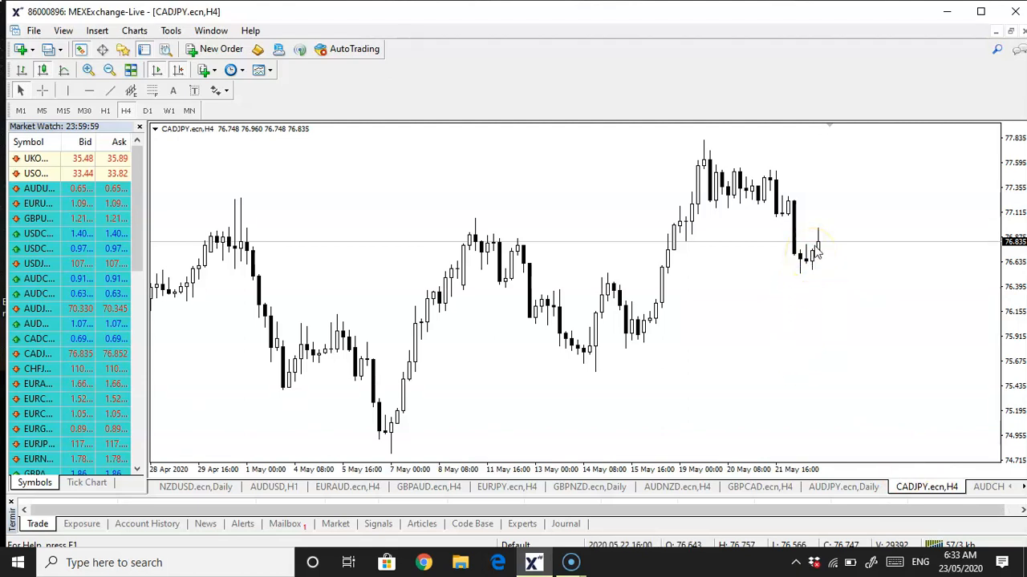
{"action": "mouse_move", "coordinate": [817, 242]}
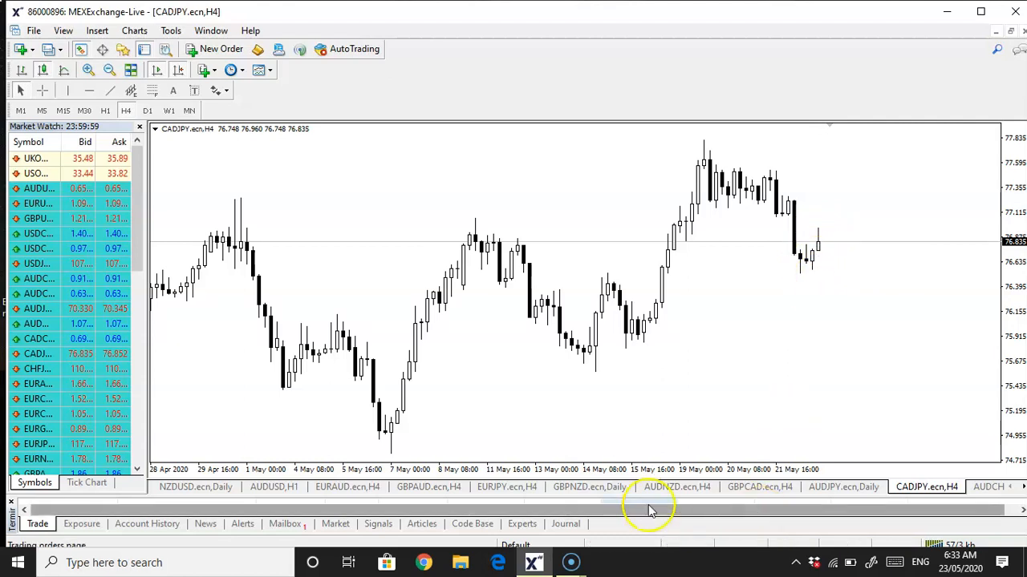
{"action": "mouse_move", "coordinate": [672, 494]}
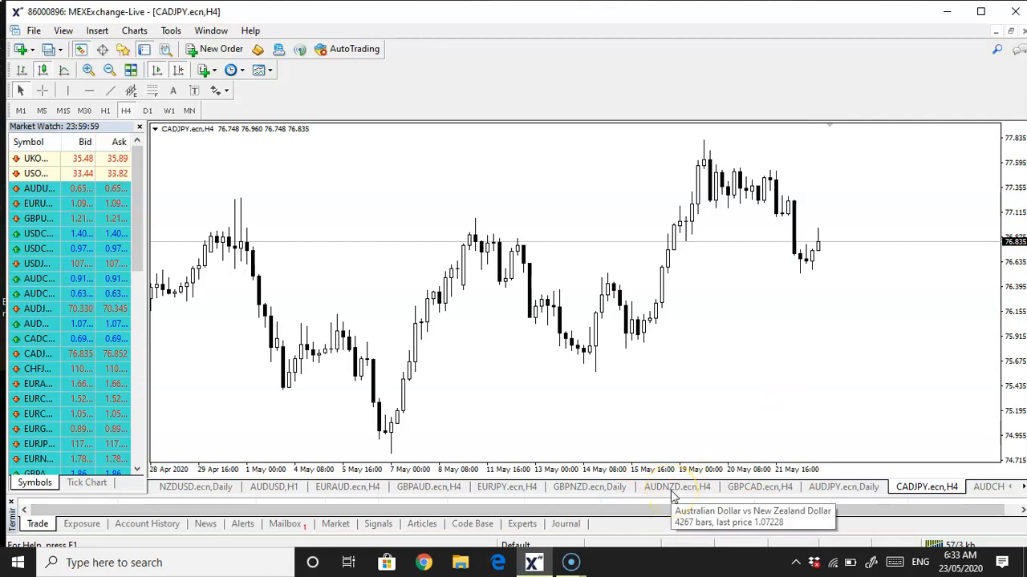
- Switch to the AUDNZD H4 chart showing its moving average
{"action": "left_click", "coordinate": [677, 487]}
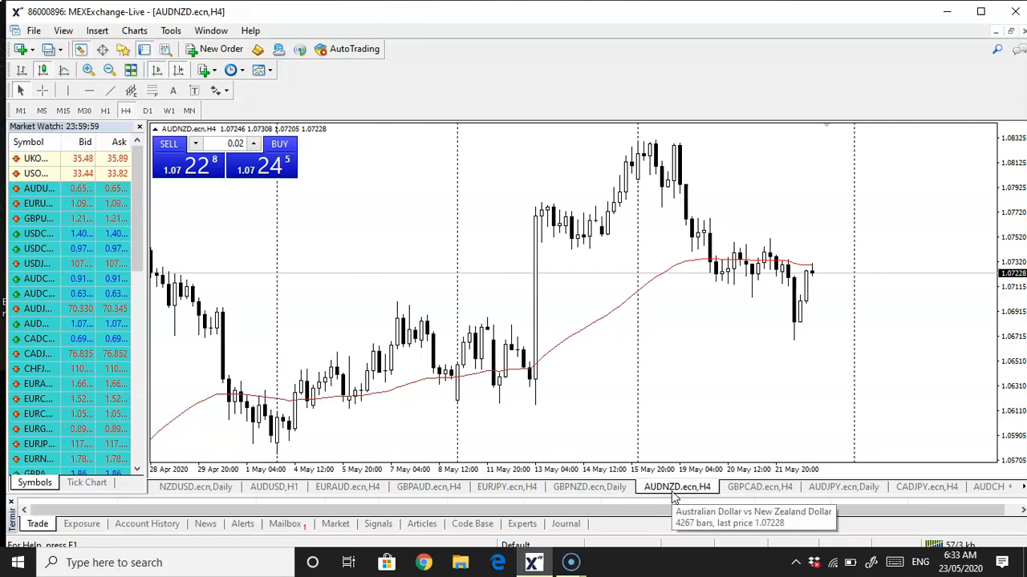
{"action": "mouse_move", "coordinate": [693, 408]}
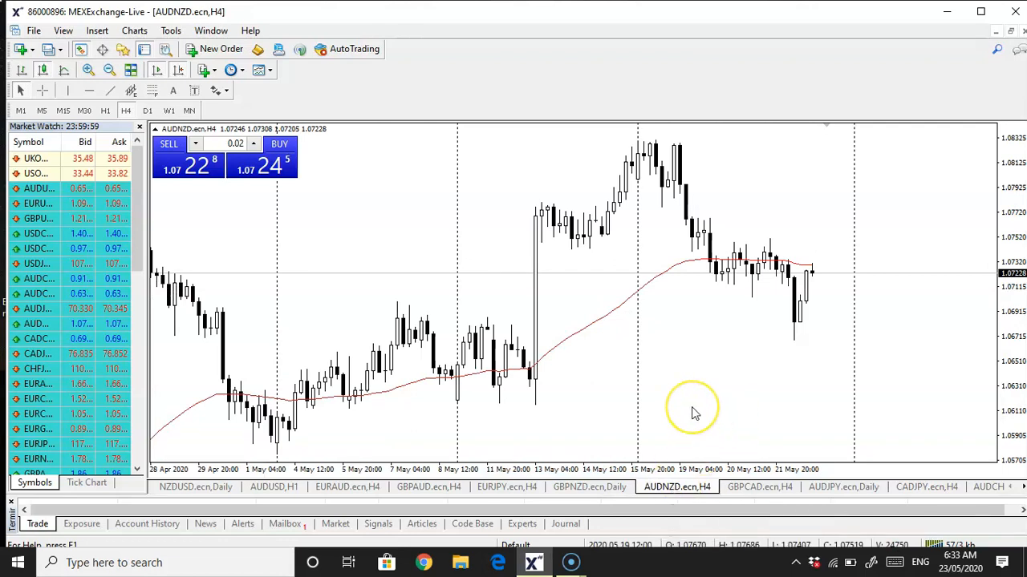
{"action": "mouse_move", "coordinate": [937, 464]}
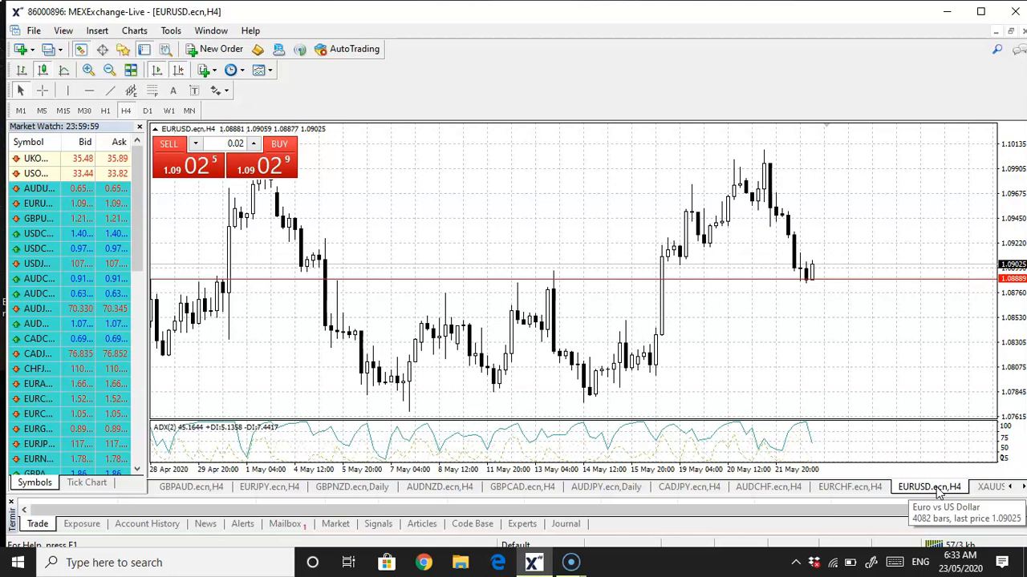
{"action": "mouse_move", "coordinate": [789, 301]}
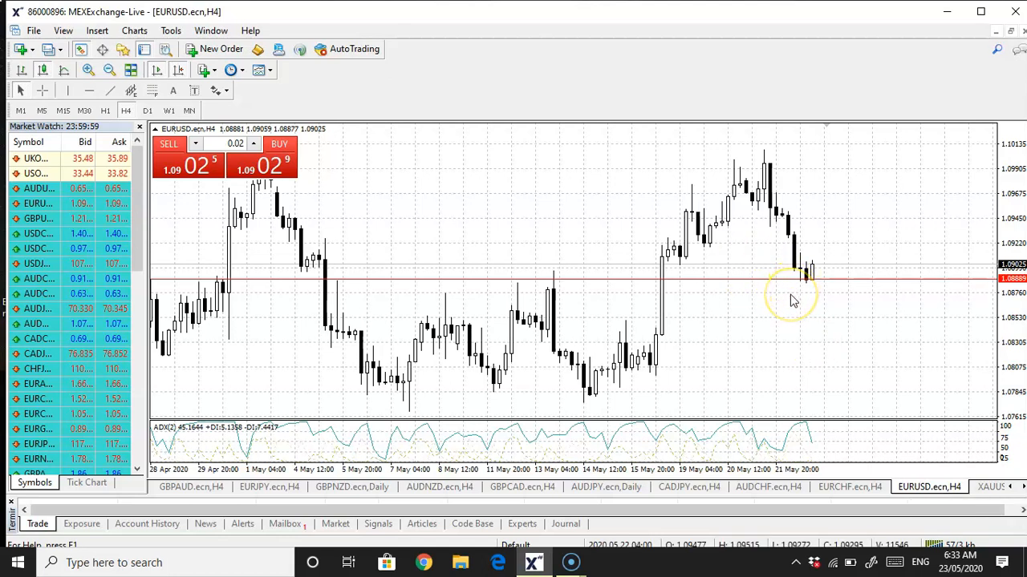
{"action": "mouse_move", "coordinate": [792, 302]}
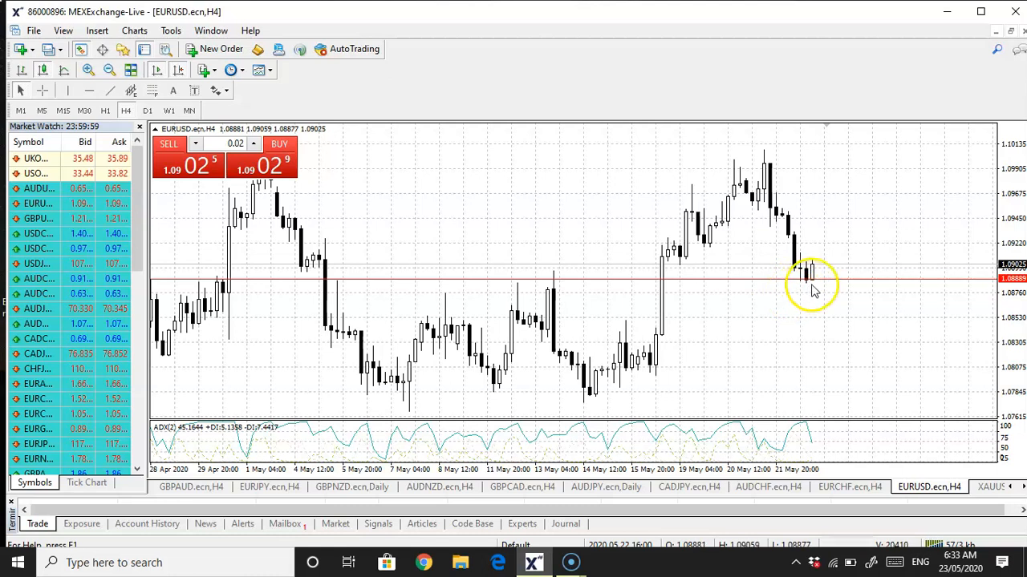
{"action": "mouse_move", "coordinate": [818, 276]}
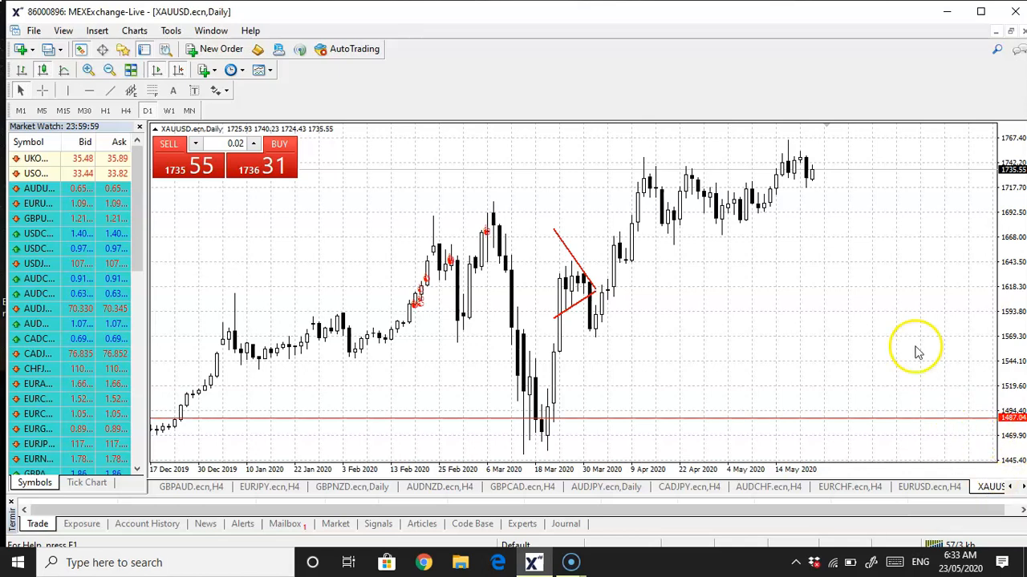
{"action": "mouse_move", "coordinate": [834, 216]}
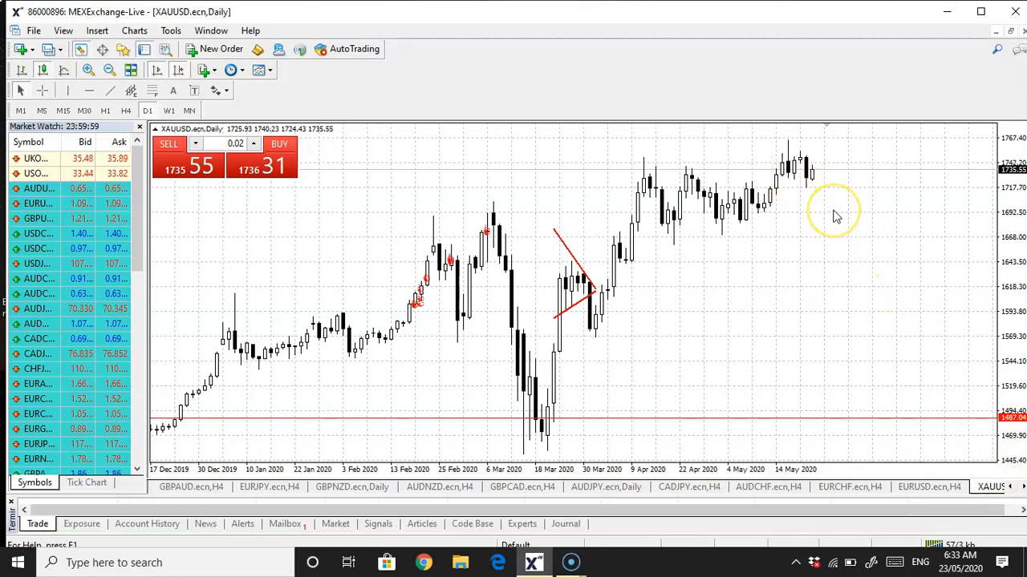
{"action": "mouse_move", "coordinate": [805, 180]}
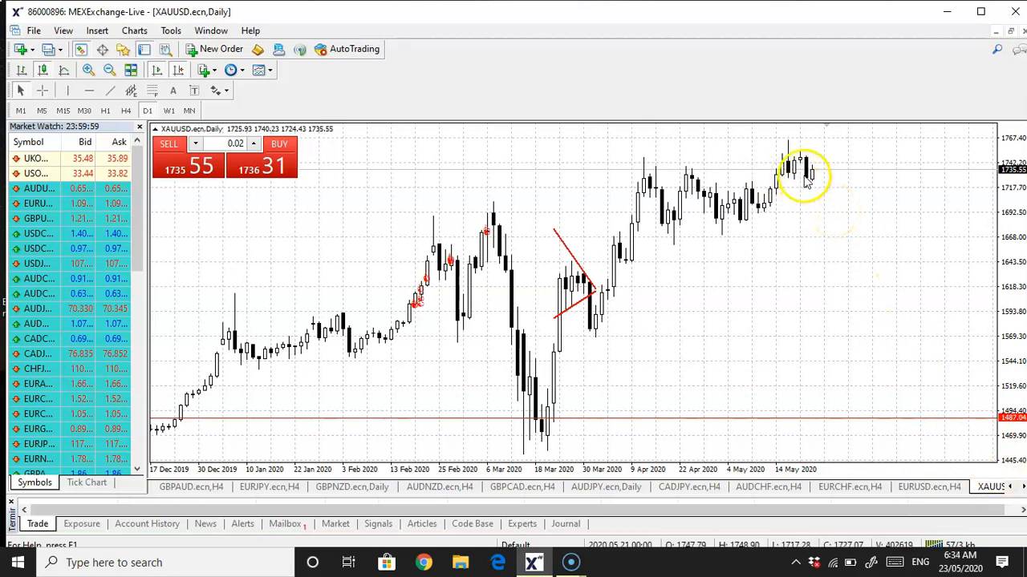
{"action": "mouse_move", "coordinate": [815, 176]}
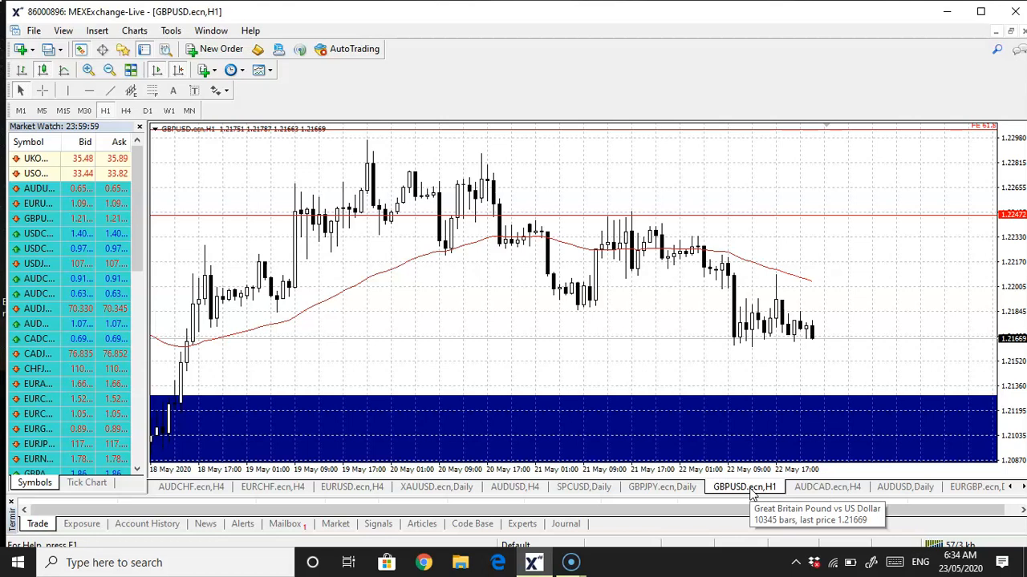
{"action": "mouse_move", "coordinate": [563, 400]}
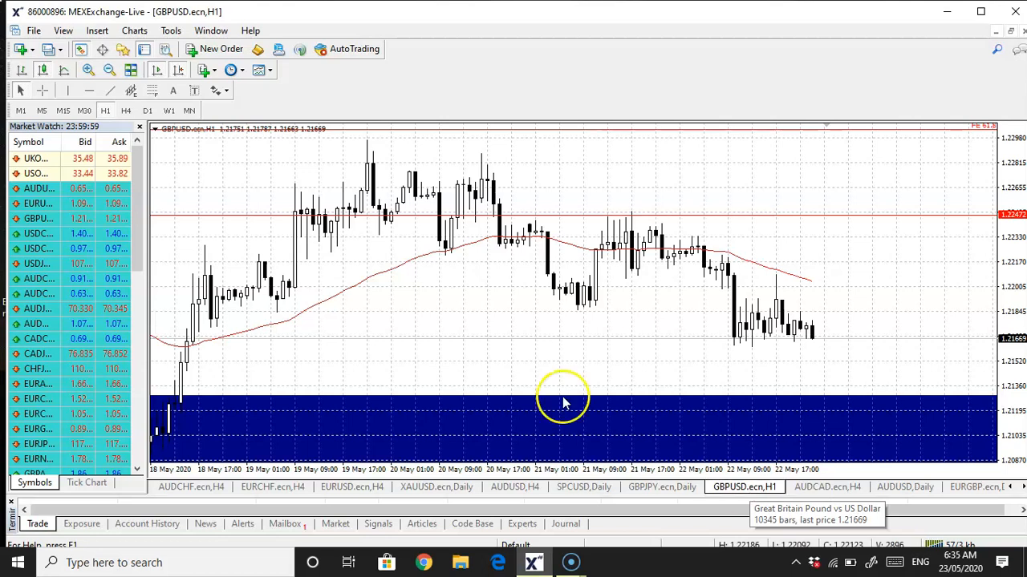
- Put the GBPUSD chart on H4, then switch to the EURGBP daily chart tab
{"action": "left_click", "coordinate": [125, 111]}
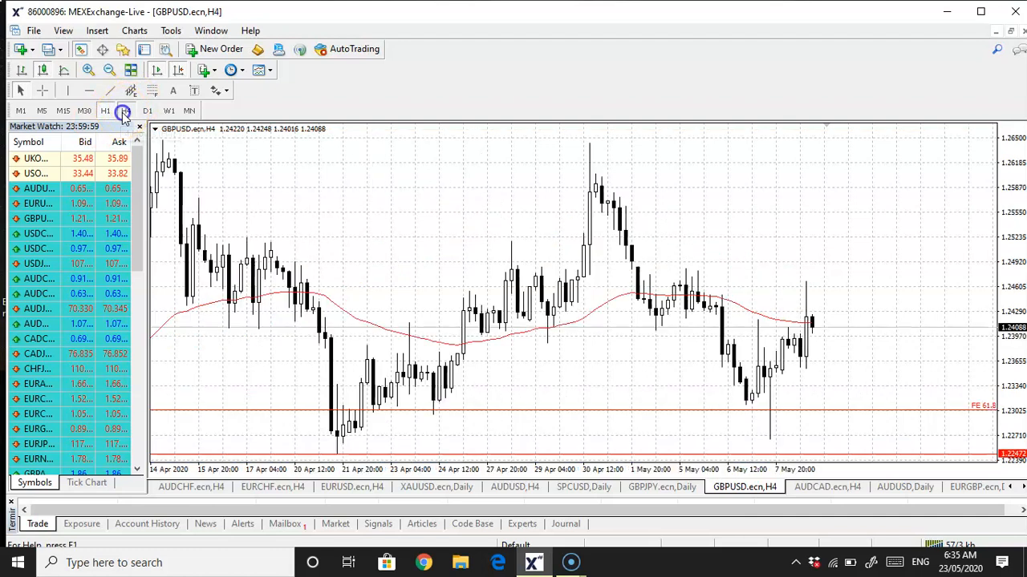
{"action": "left_click", "coordinate": [125, 110]}
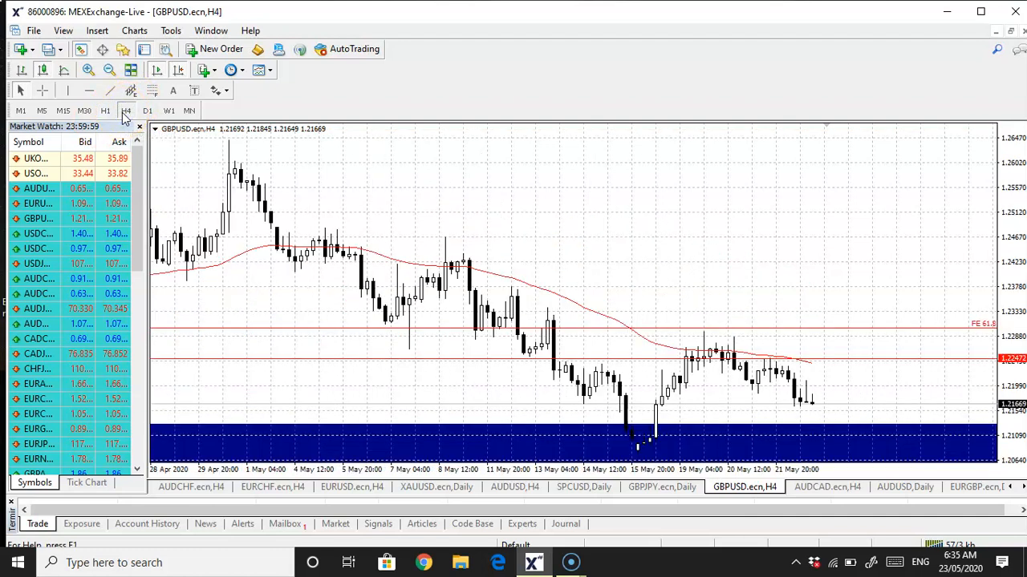
{"action": "mouse_move", "coordinate": [874, 332]}
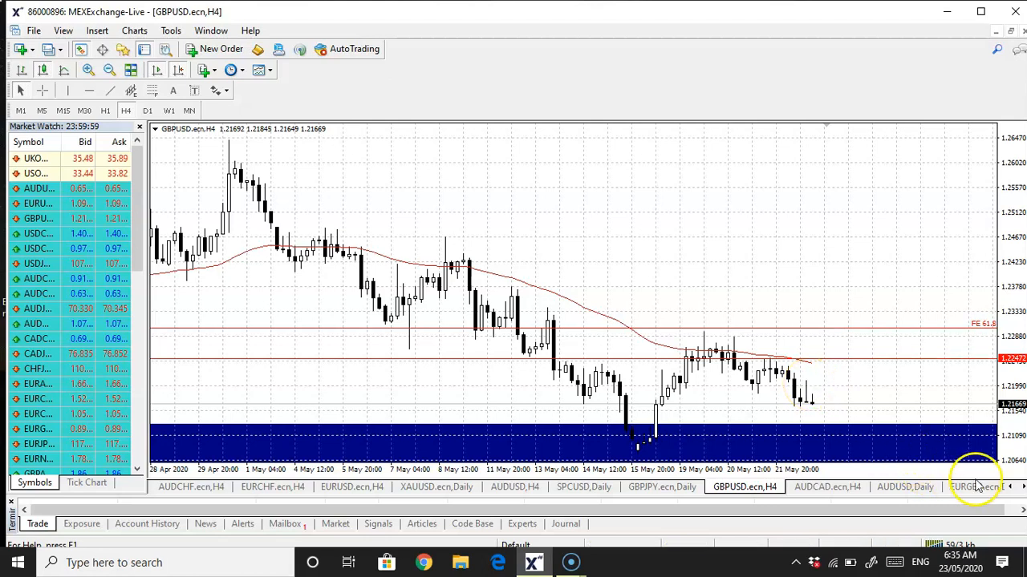
{"action": "left_click", "coordinate": [975, 488]}
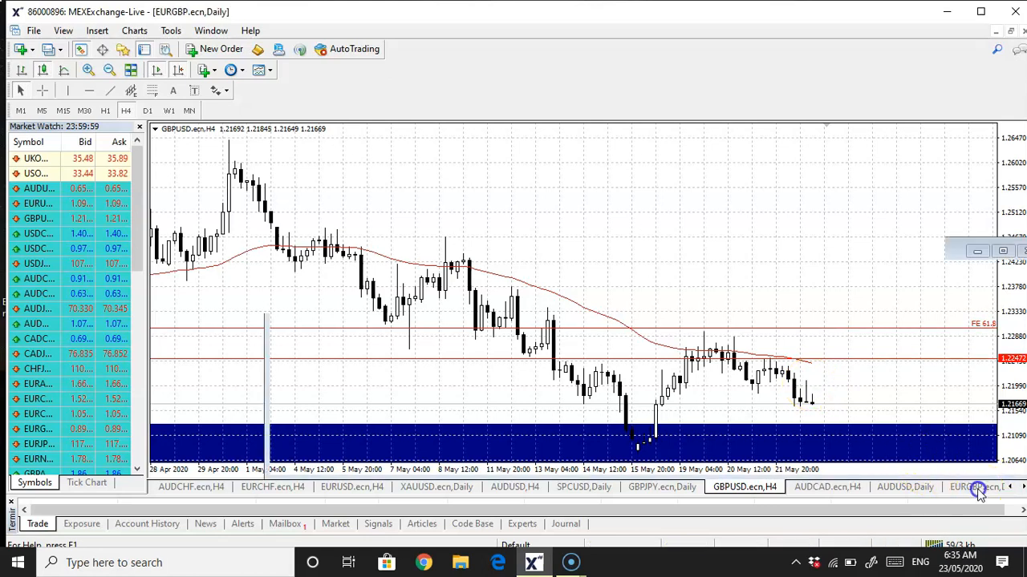
- Scroll the chart tab bar right to reveal the XAGUSD daily tab
{"action": "left_click", "coordinate": [976, 488]}
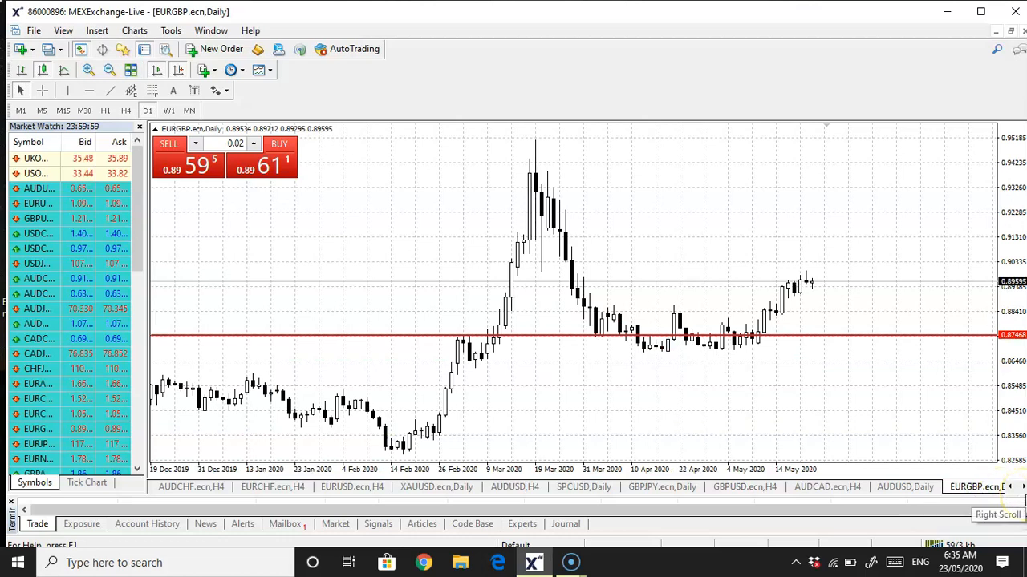
{"action": "mouse_move", "coordinate": [834, 273]}
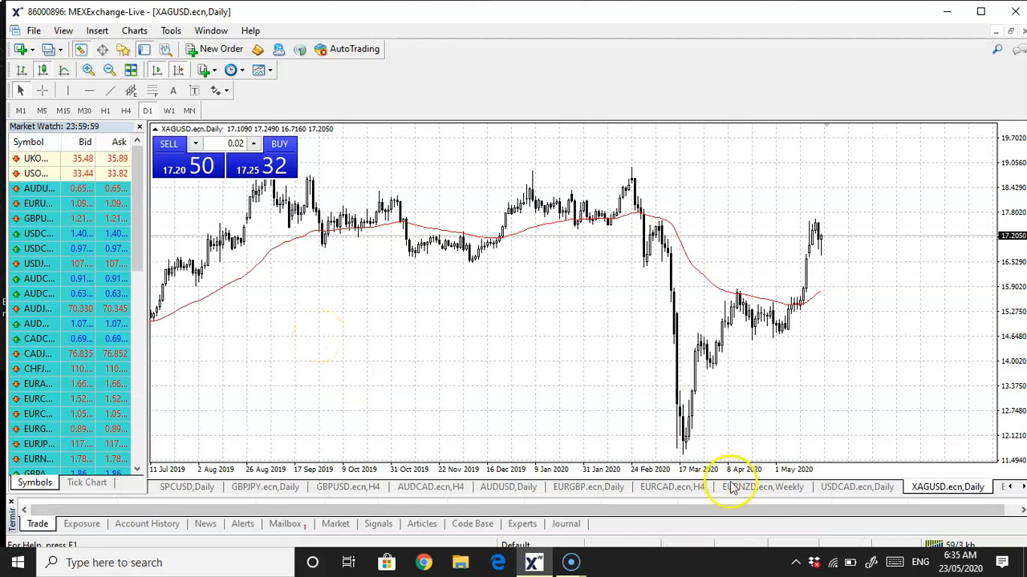
{"action": "mouse_move", "coordinate": [72, 549]}
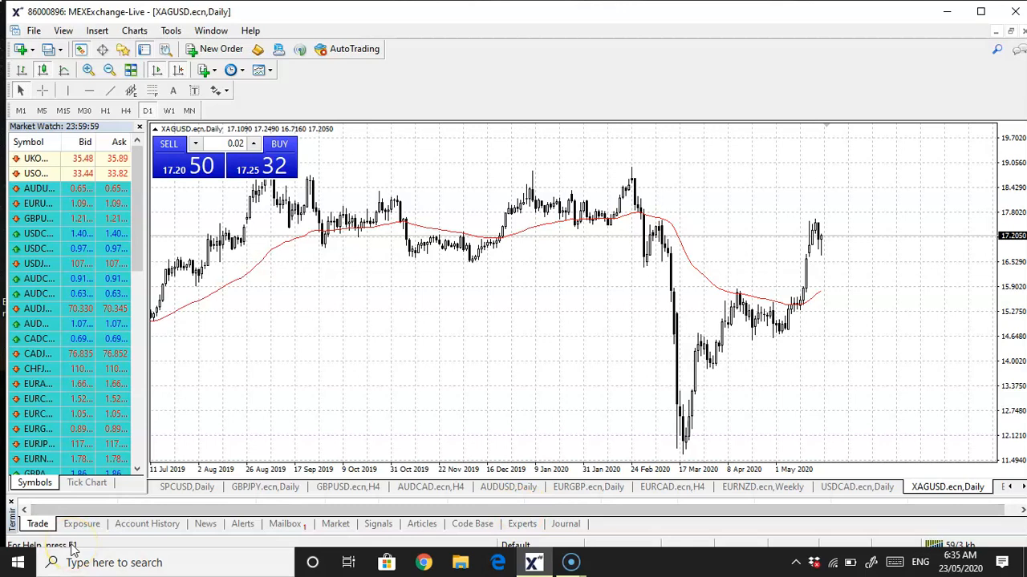
{"action": "mouse_move", "coordinate": [22, 562]}
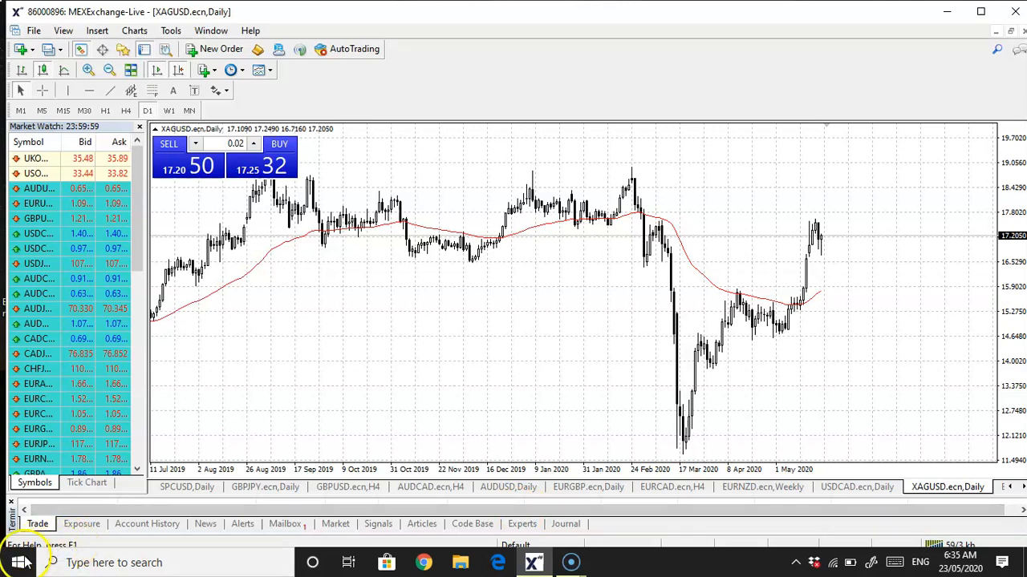